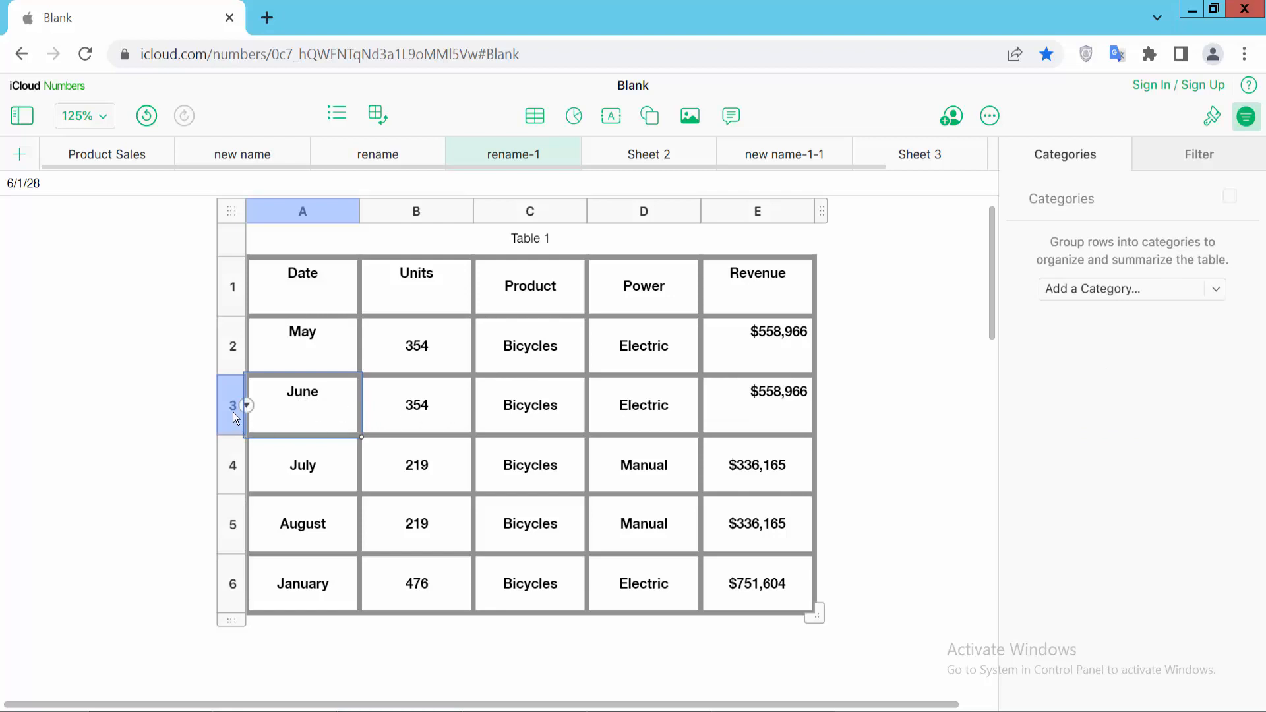
pyautogui.moveTo(235, 415)
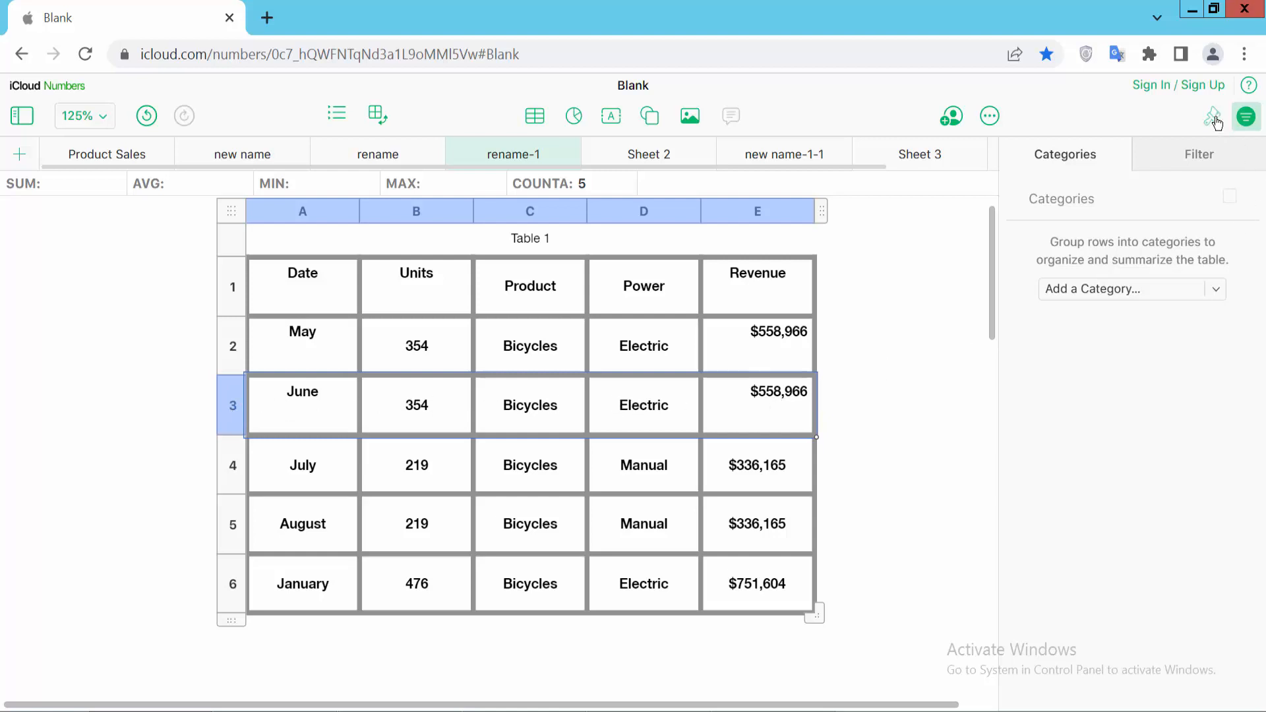
# Step: In the Format pane's Cell options, align the June row (row 3) to the top
pyautogui.click(1211, 116)
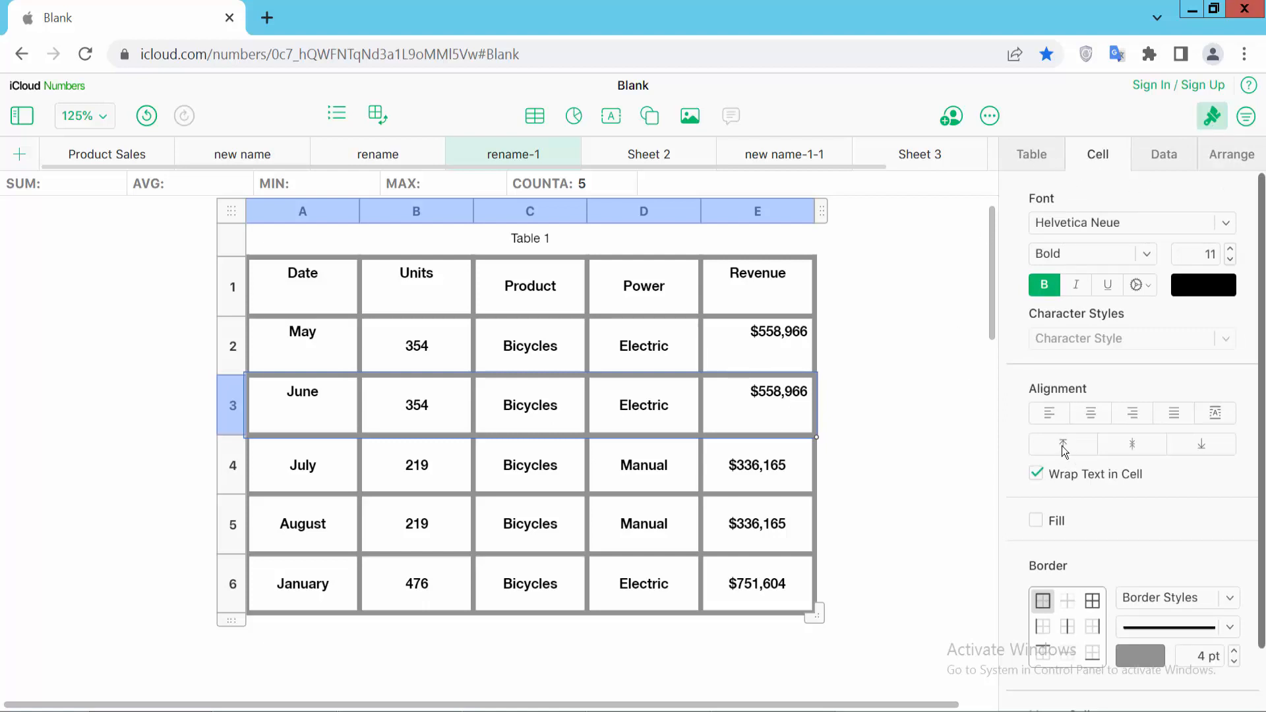
pyautogui.click(1062, 445)
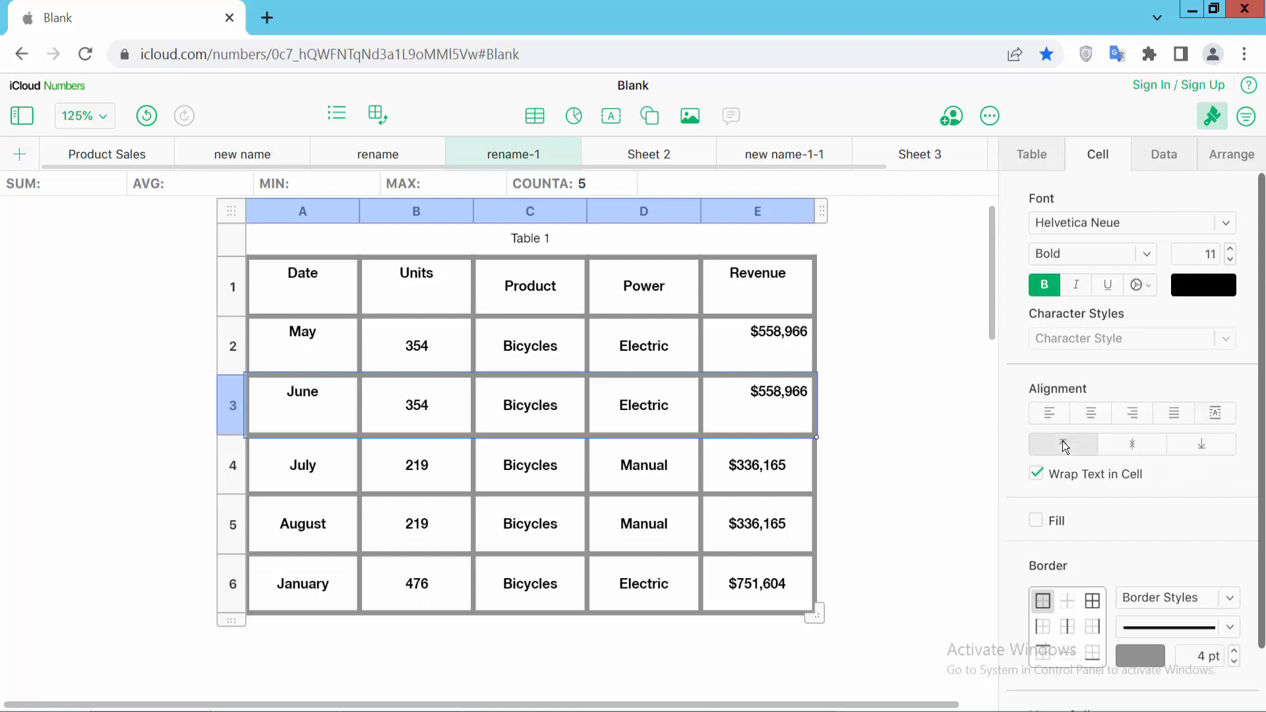
pyautogui.click(1063, 444)
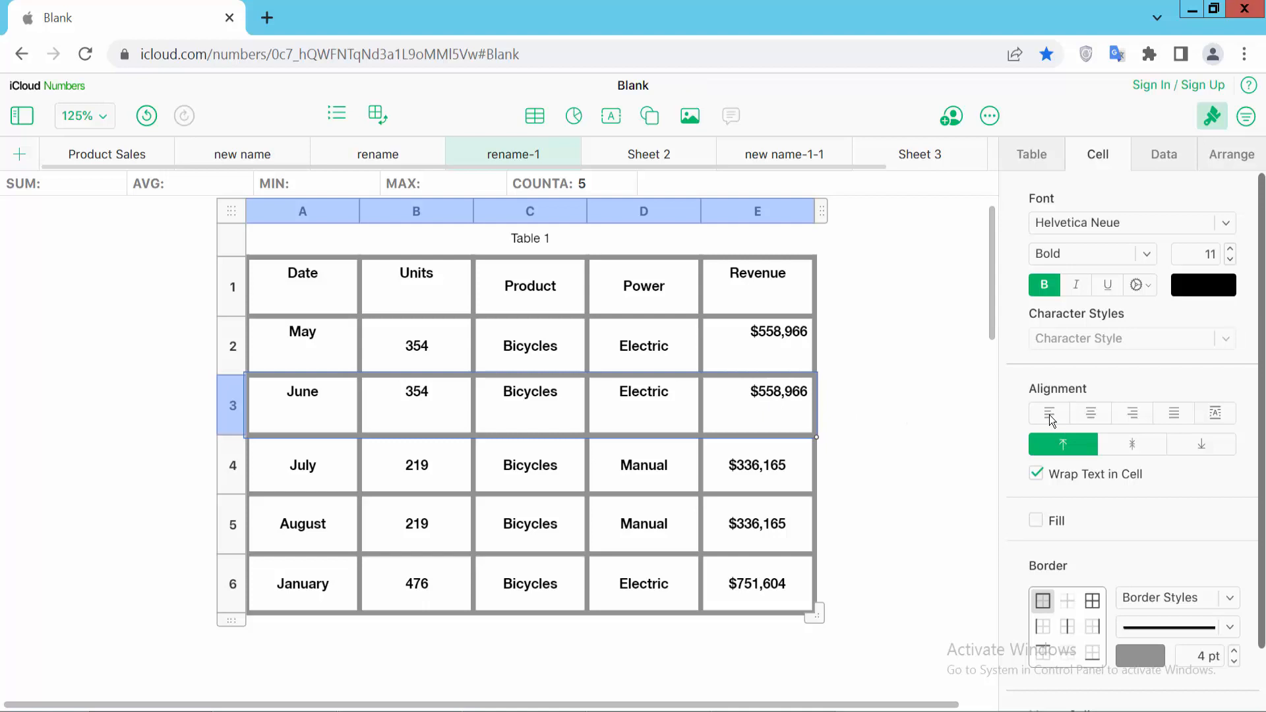
# Step: Settle row 3 on left alignment after trying right and center, then select row 2 (May)
pyautogui.click(1049, 413)
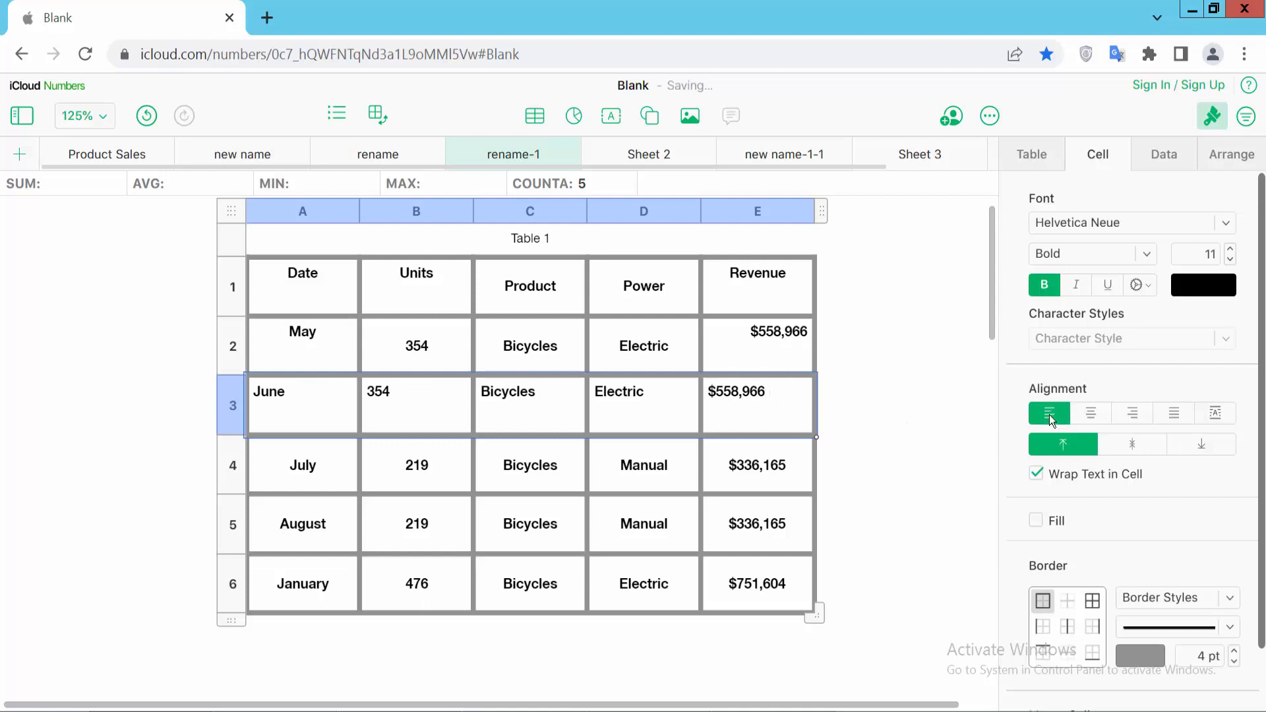
pyautogui.click(1132, 413)
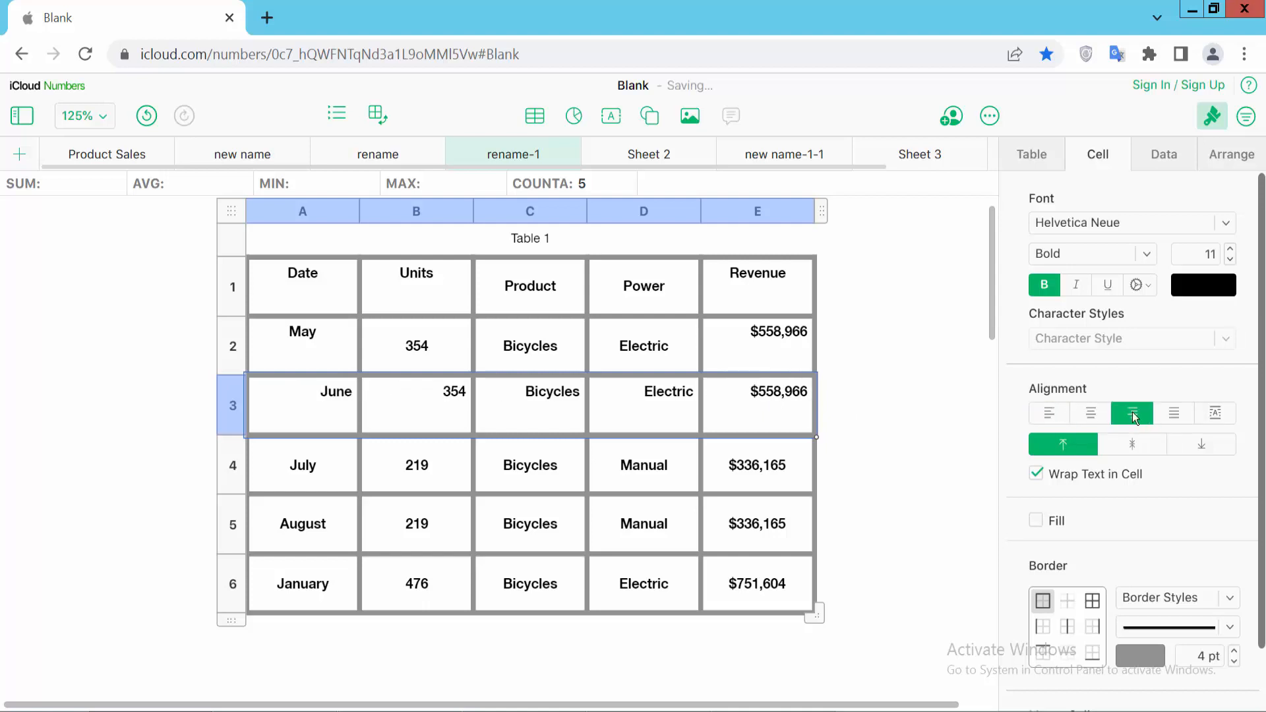
pyautogui.click(1090, 413)
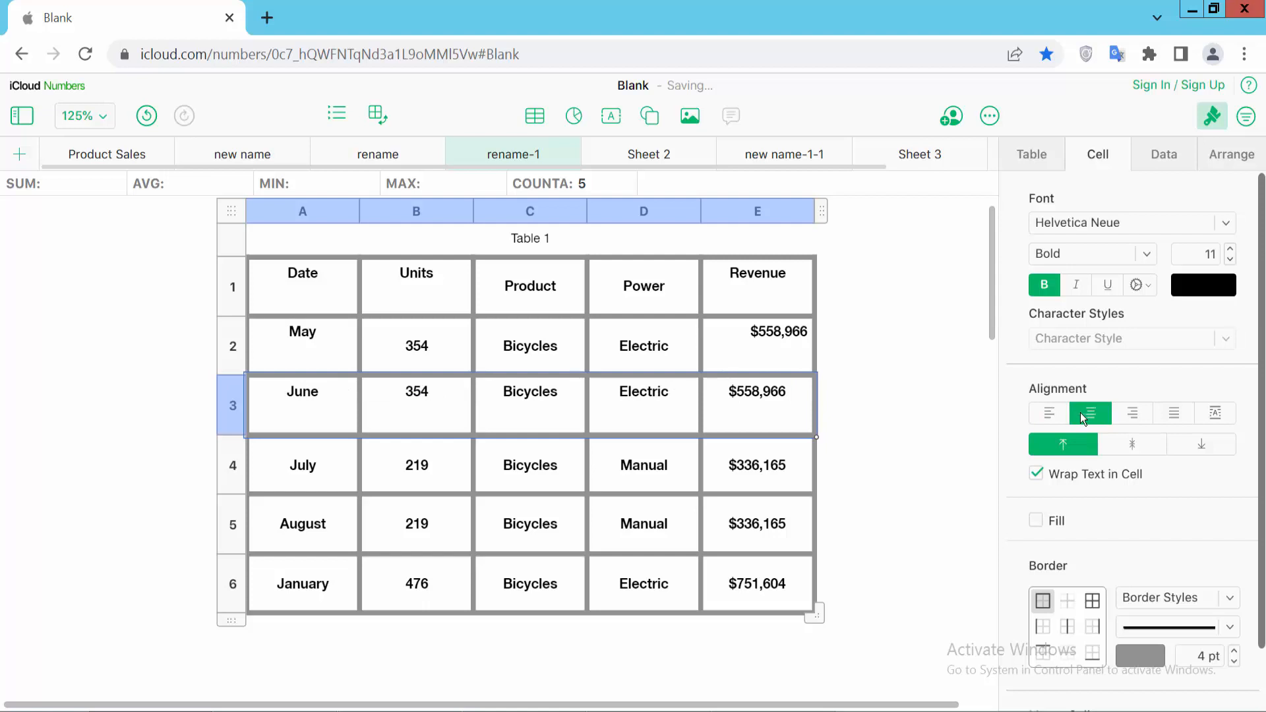
pyautogui.click(1047, 413)
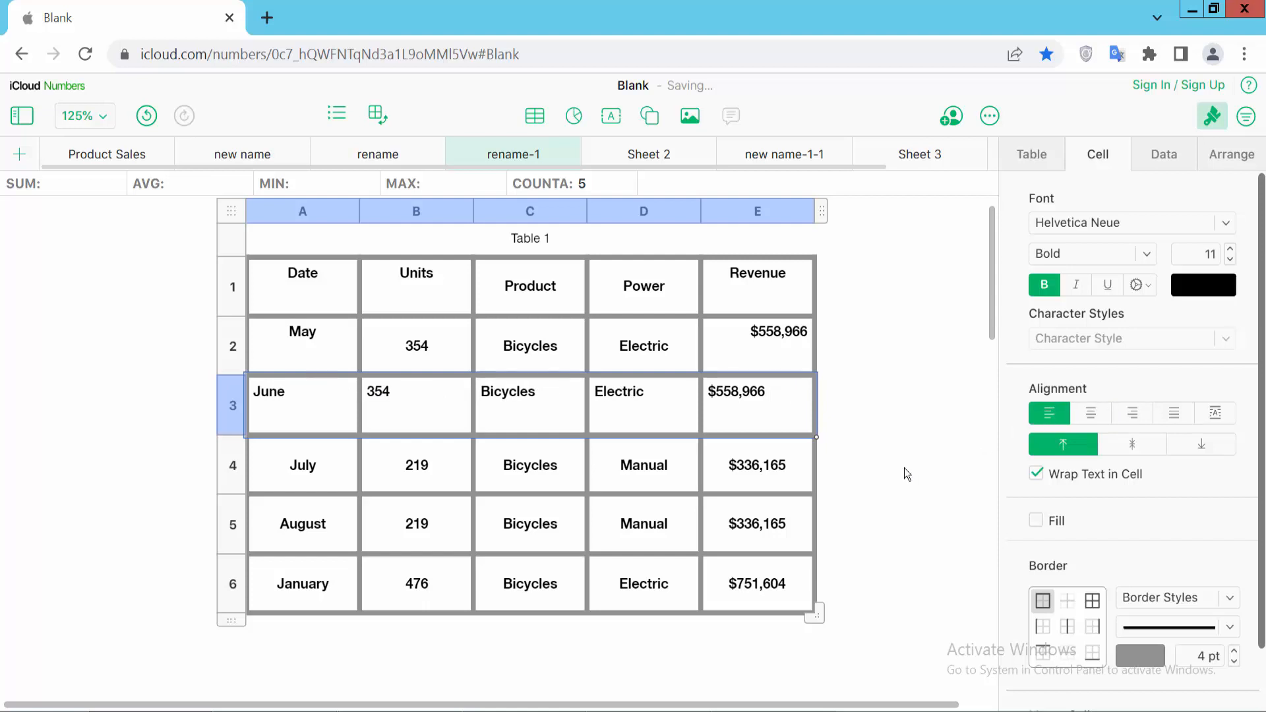
pyautogui.click(232, 345)
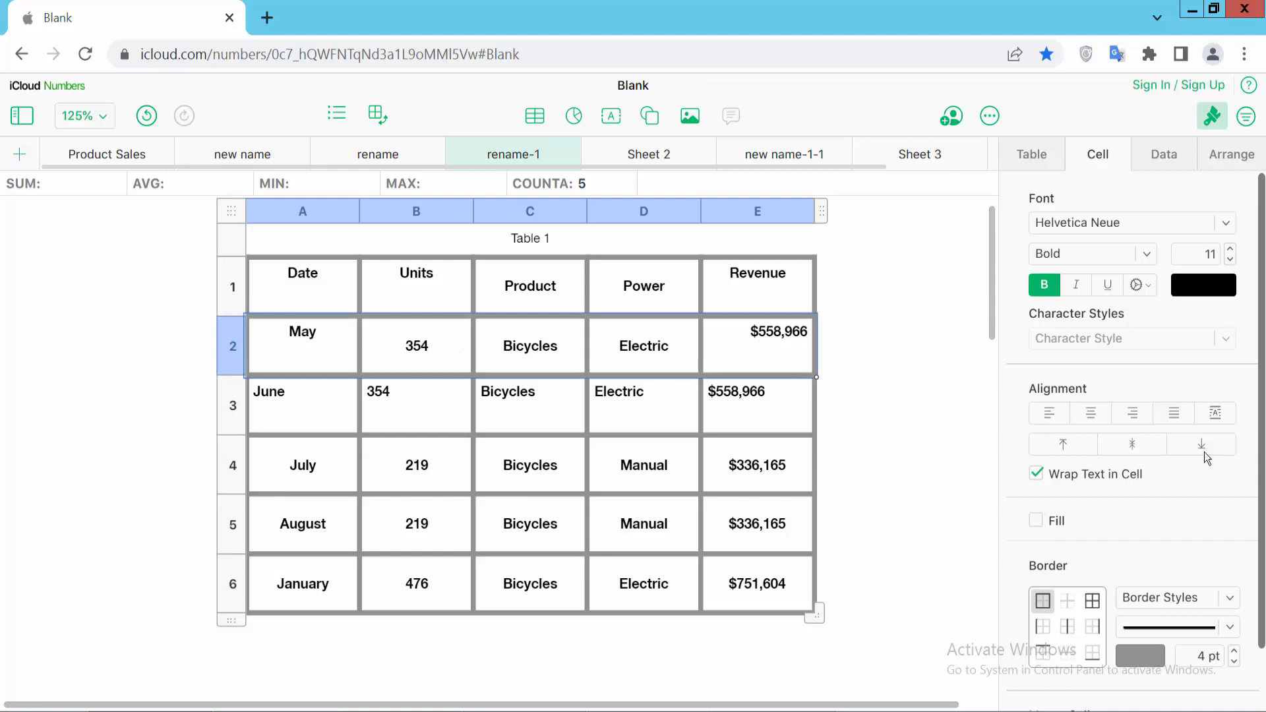
# Step: Align the May row's values to the bottom and to the right of their cells
pyautogui.click(1201, 444)
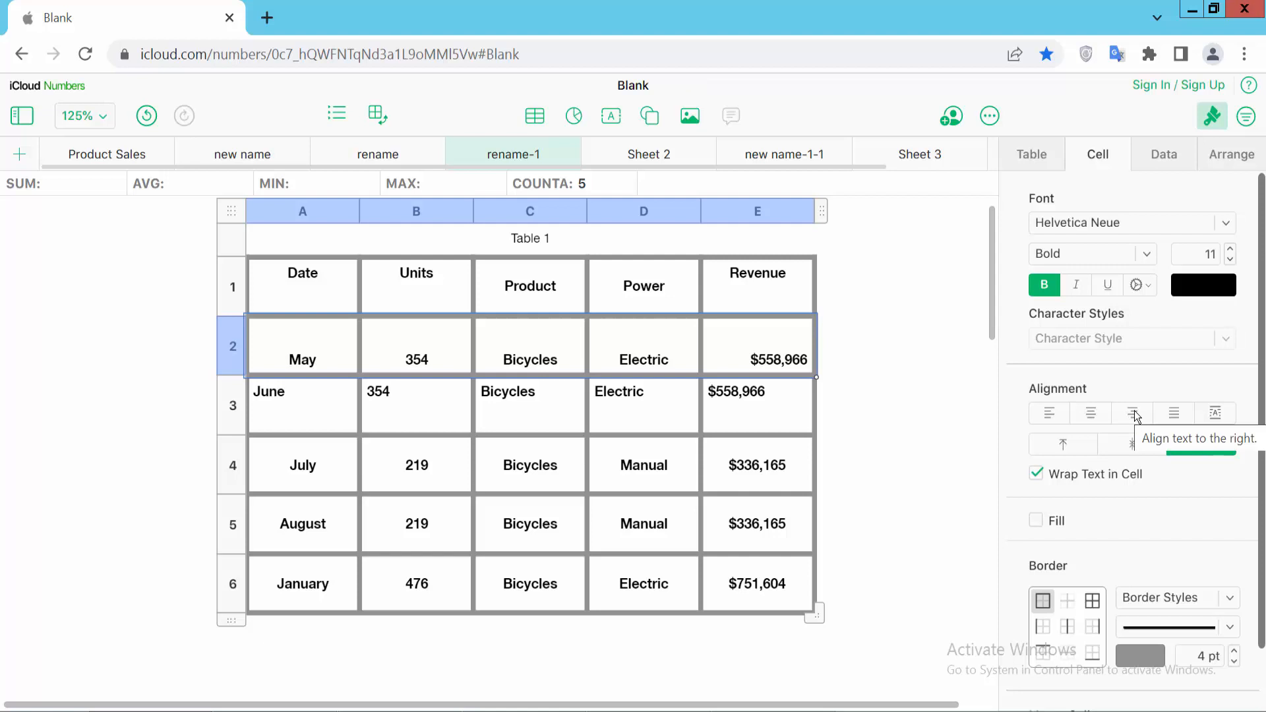
pyautogui.click(1132, 412)
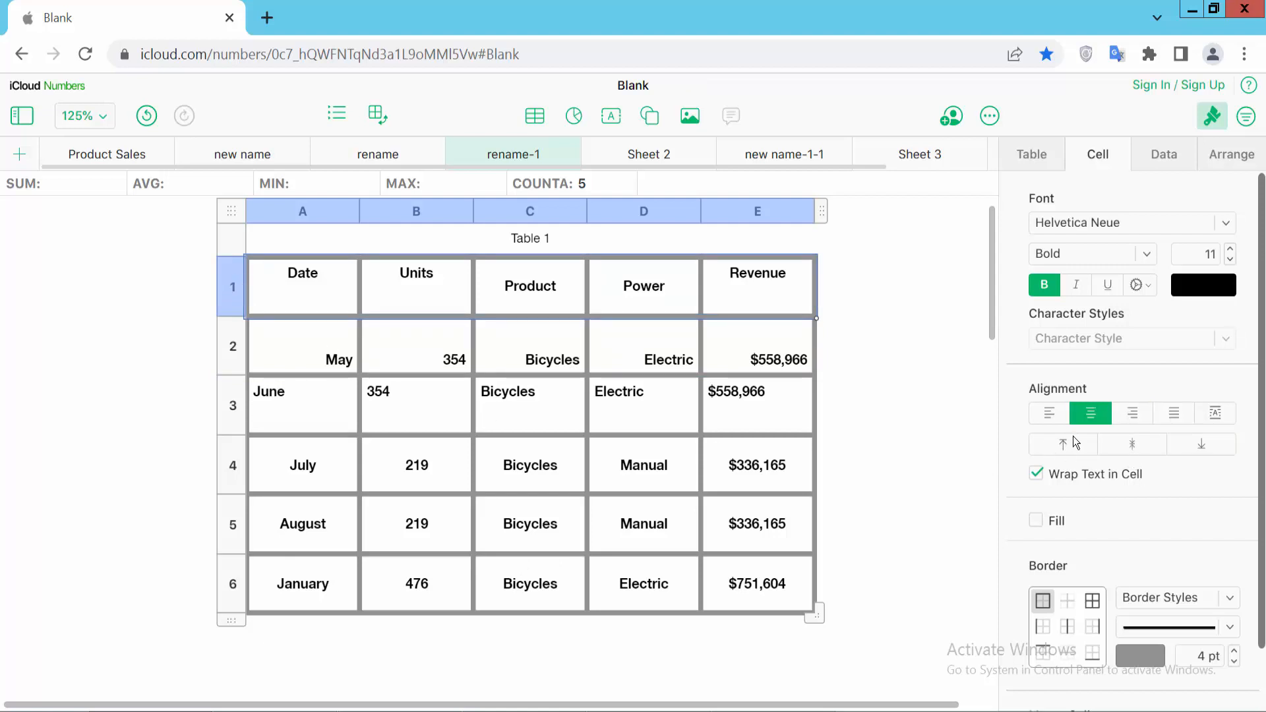
# Step: Align the header labels (Date, Units, Product, Power, Revenue) to the top, keeping center
pyautogui.click(1064, 445)
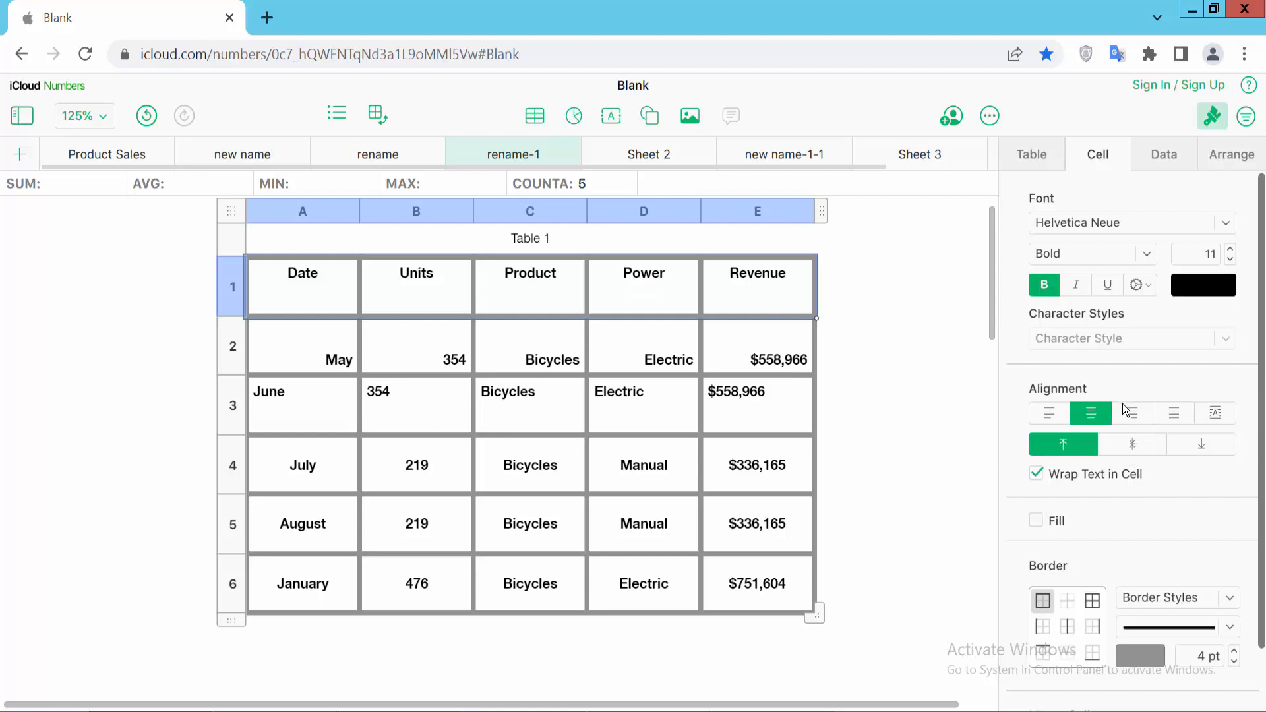
pyautogui.moveTo(645, 451)
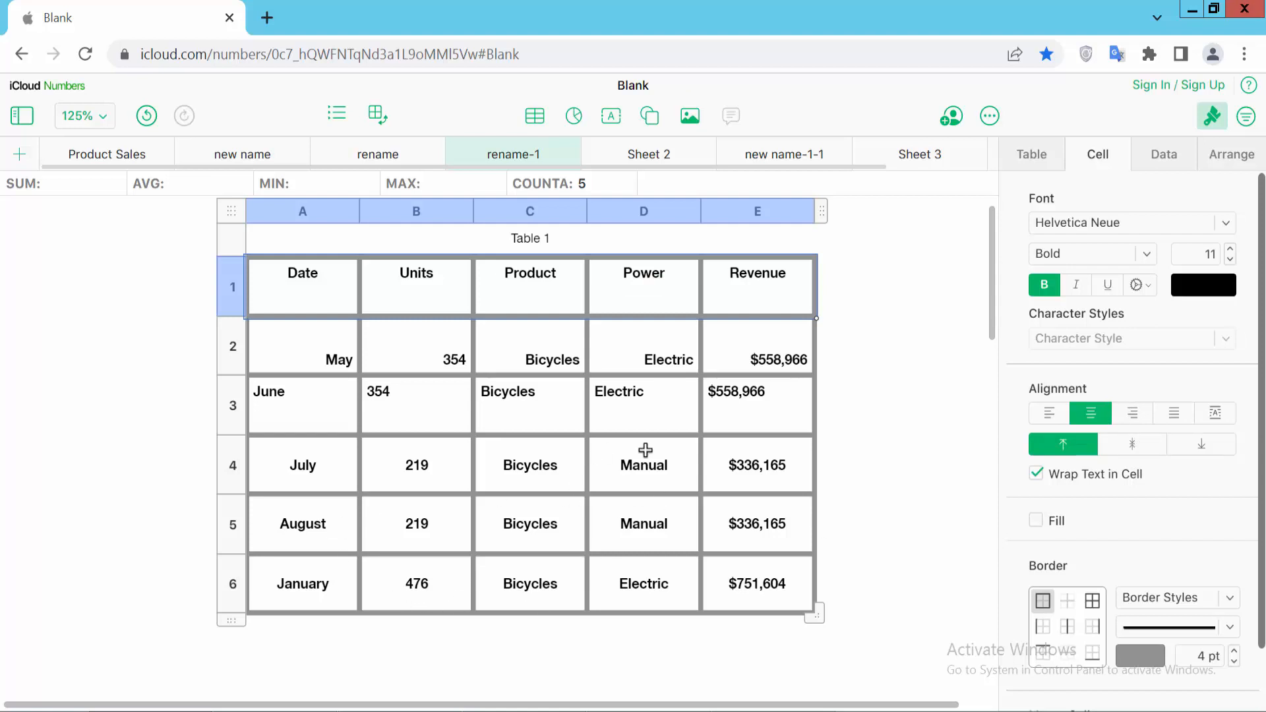
pyautogui.moveTo(617, 475)
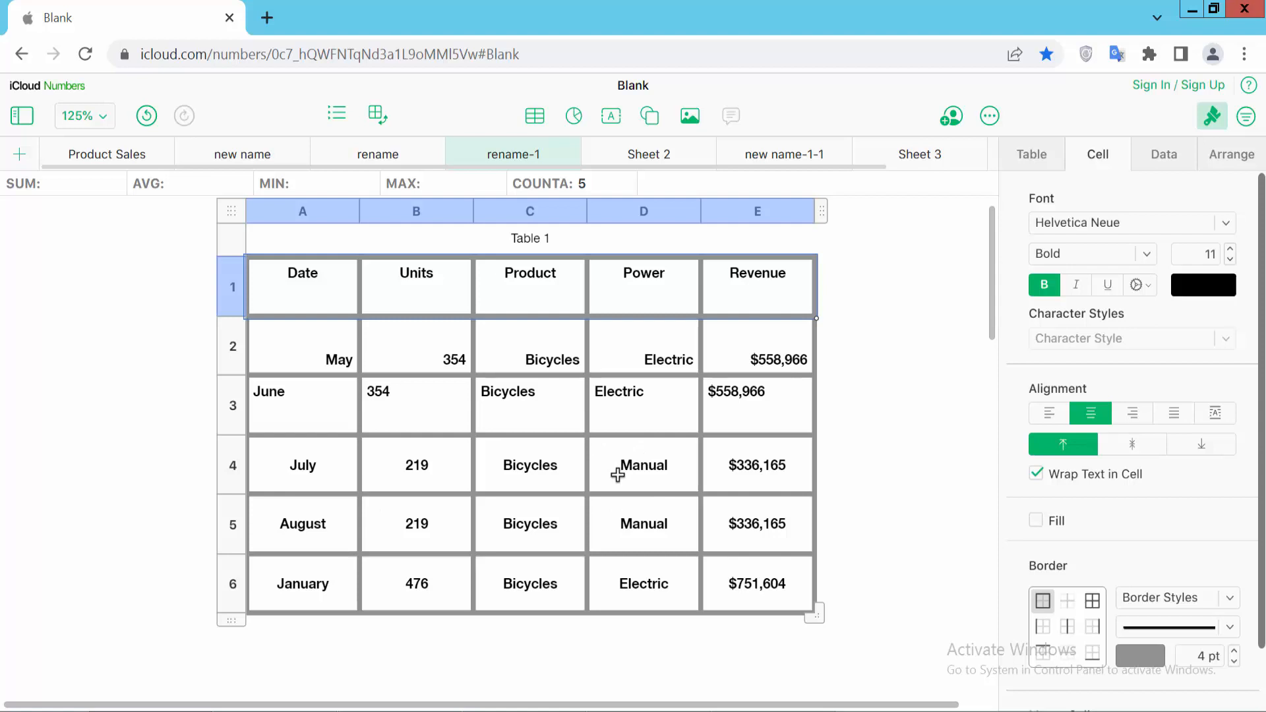